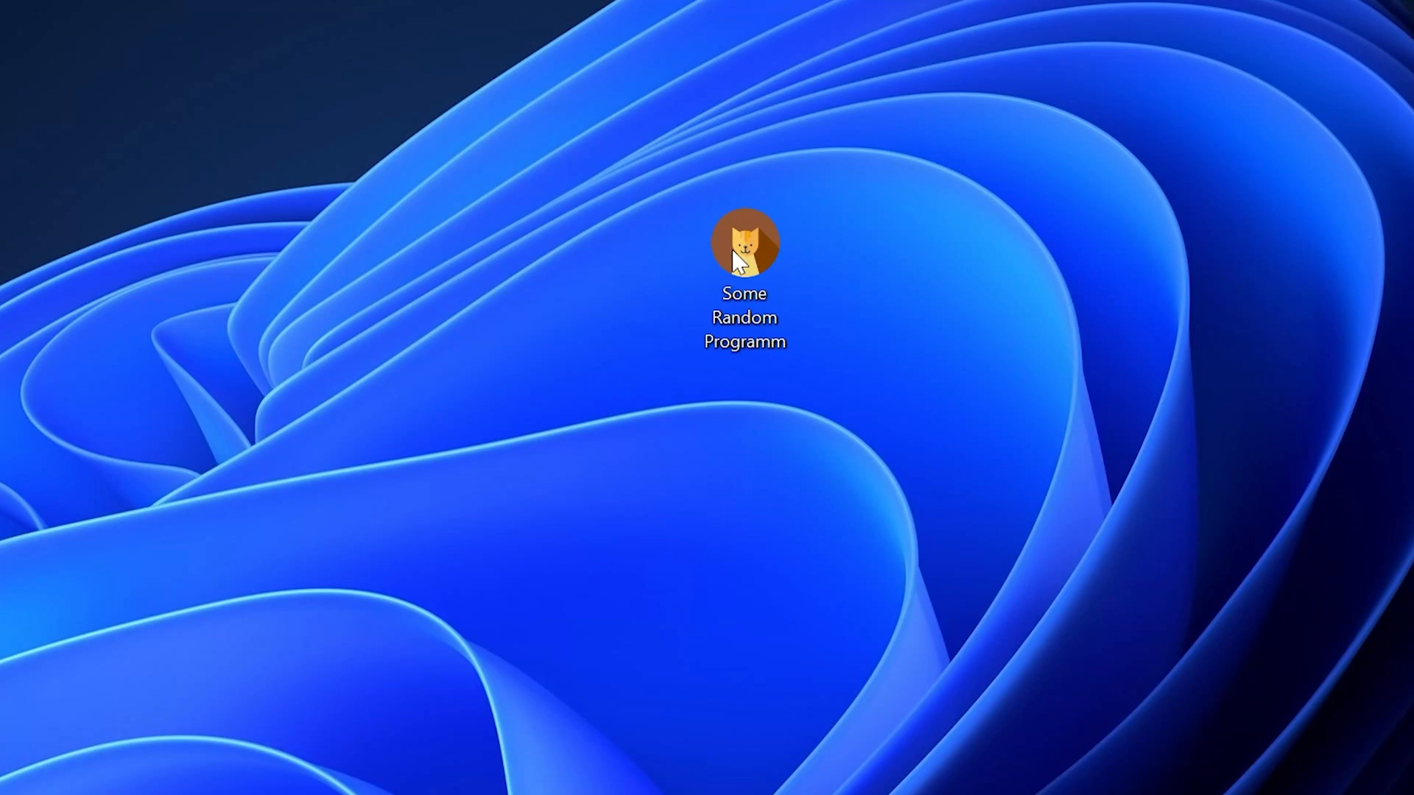
- Launch Some Random Programm from its desktop icon, which leads to the STS-Tutorial msvcp140.dll page
double_click(742, 242)
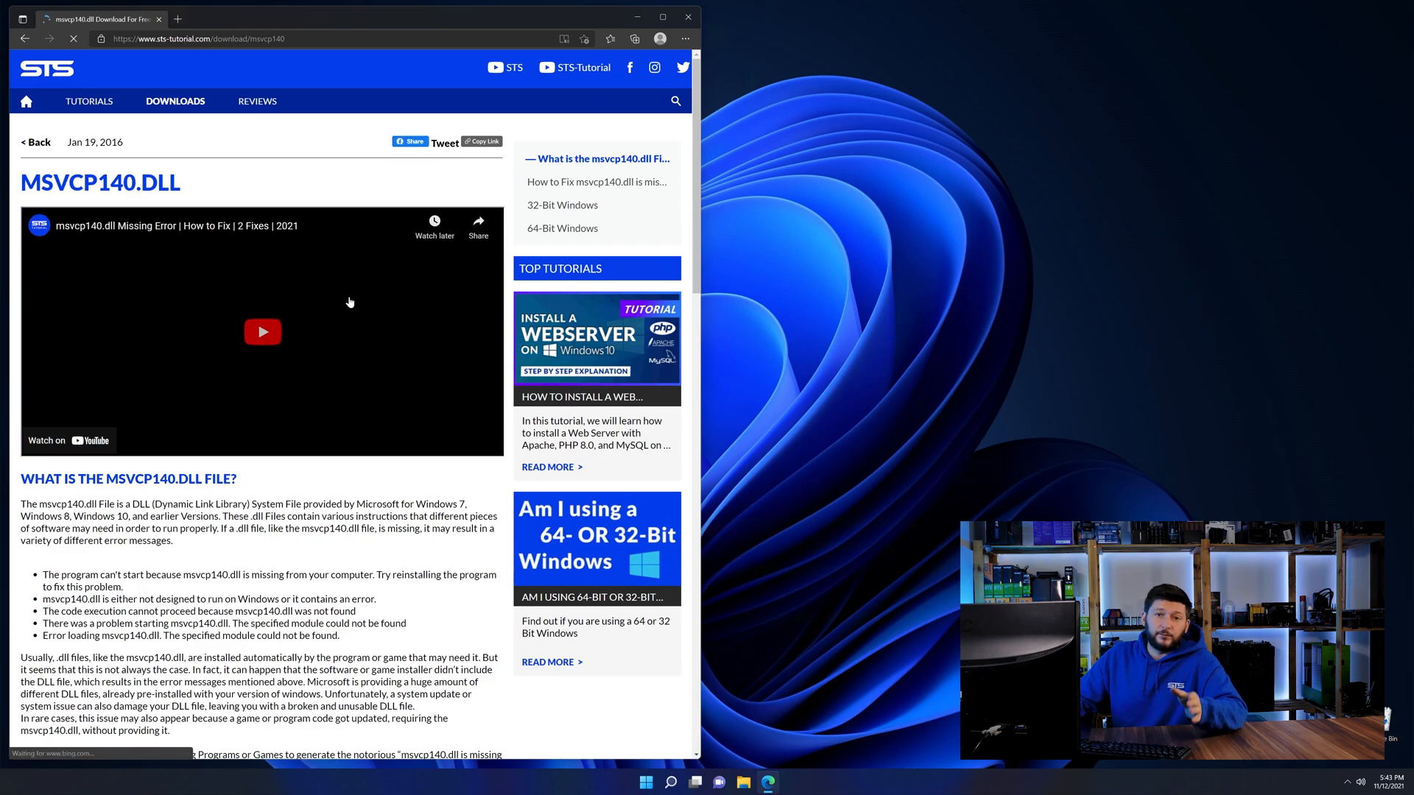
- Download the msvcp140 64-bit zip from the download section and view its msvcp140.dll in Explorer
scroll("down", 3)
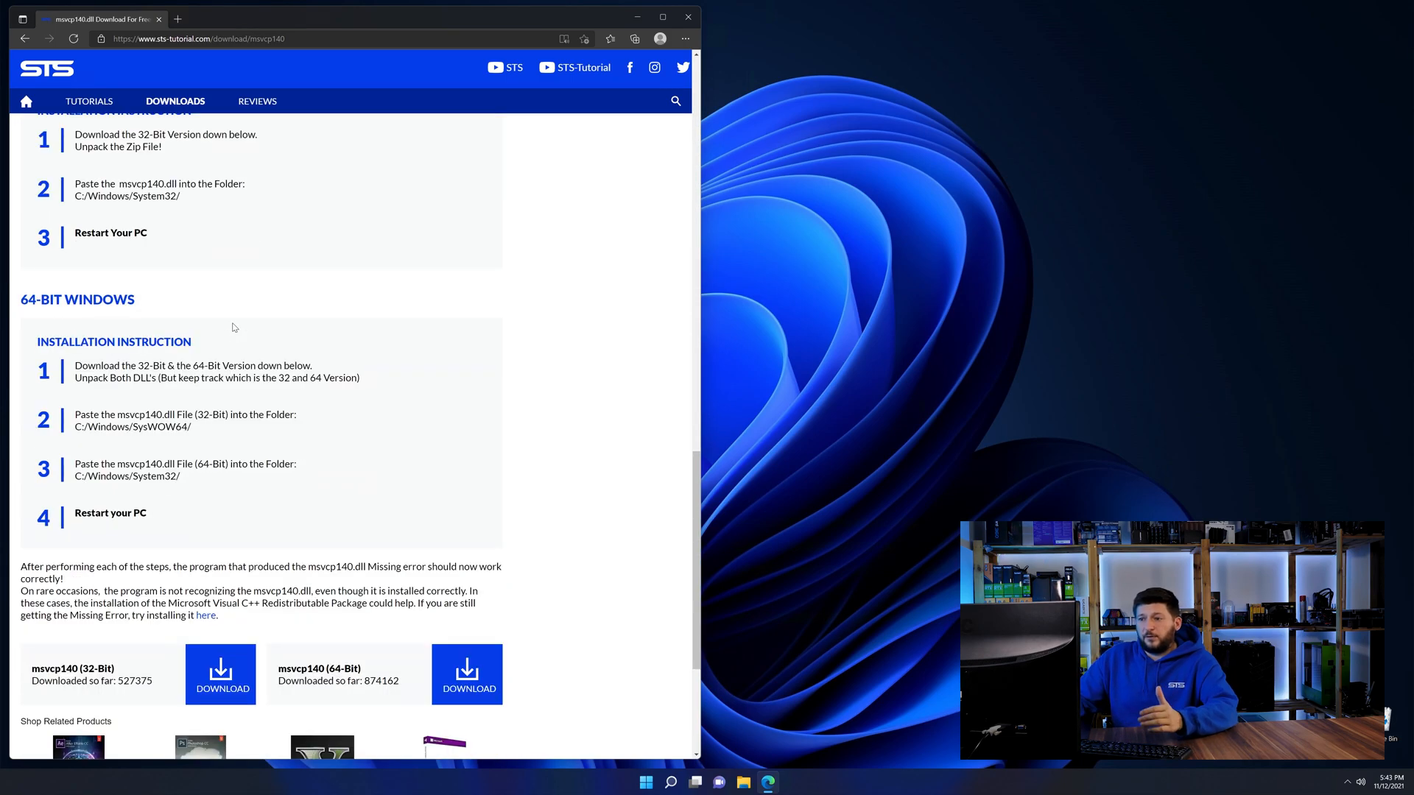
scroll("down", 3)
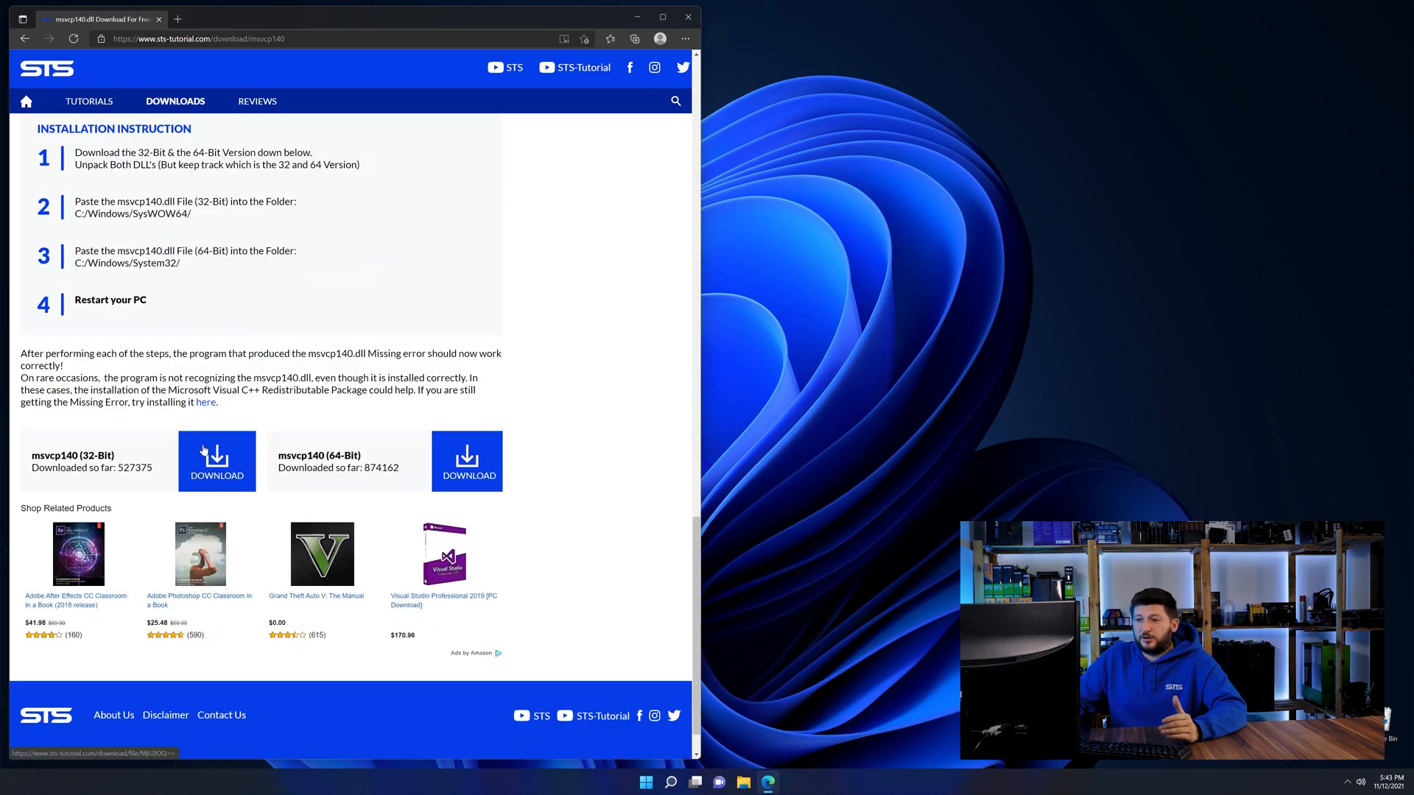
left_click(467, 461)
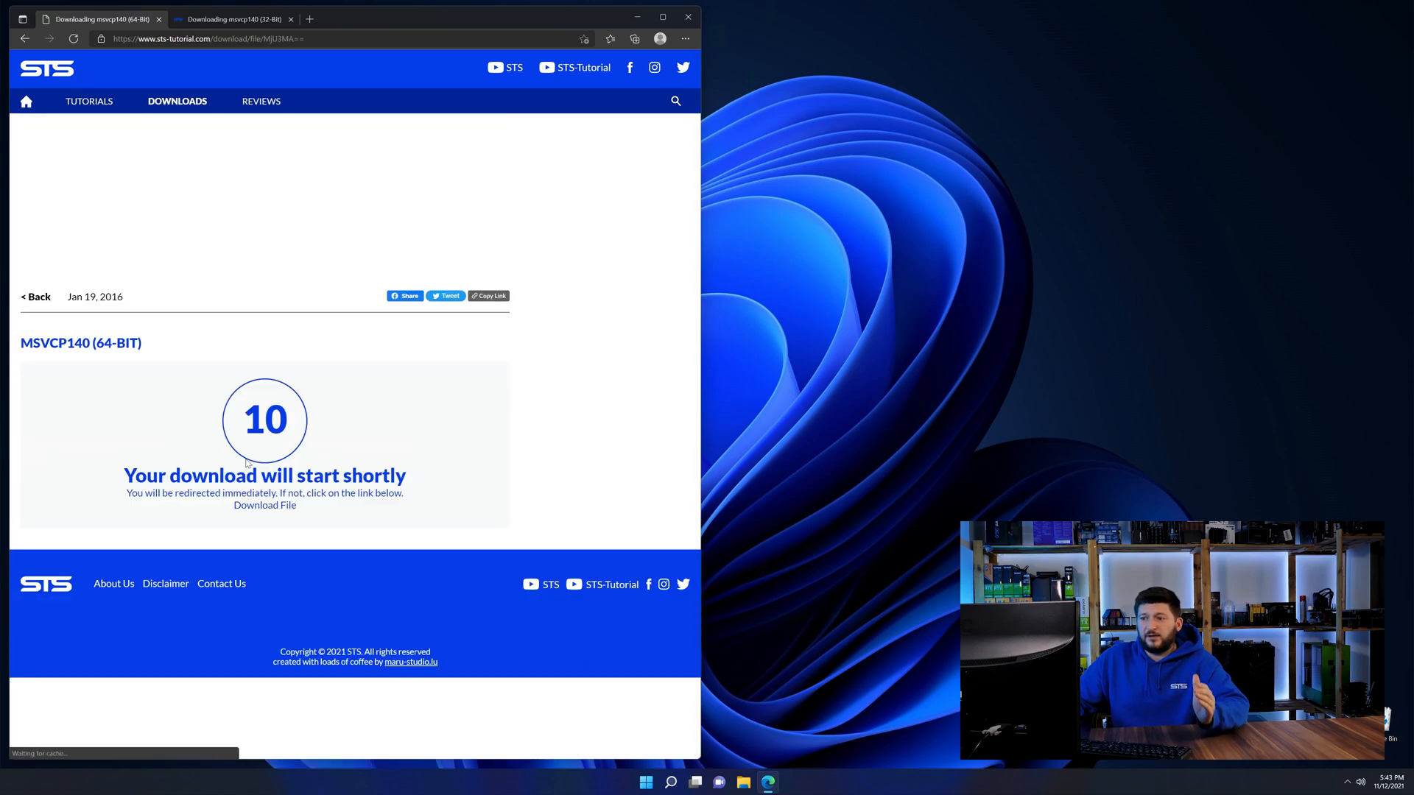
left_click(231, 18)
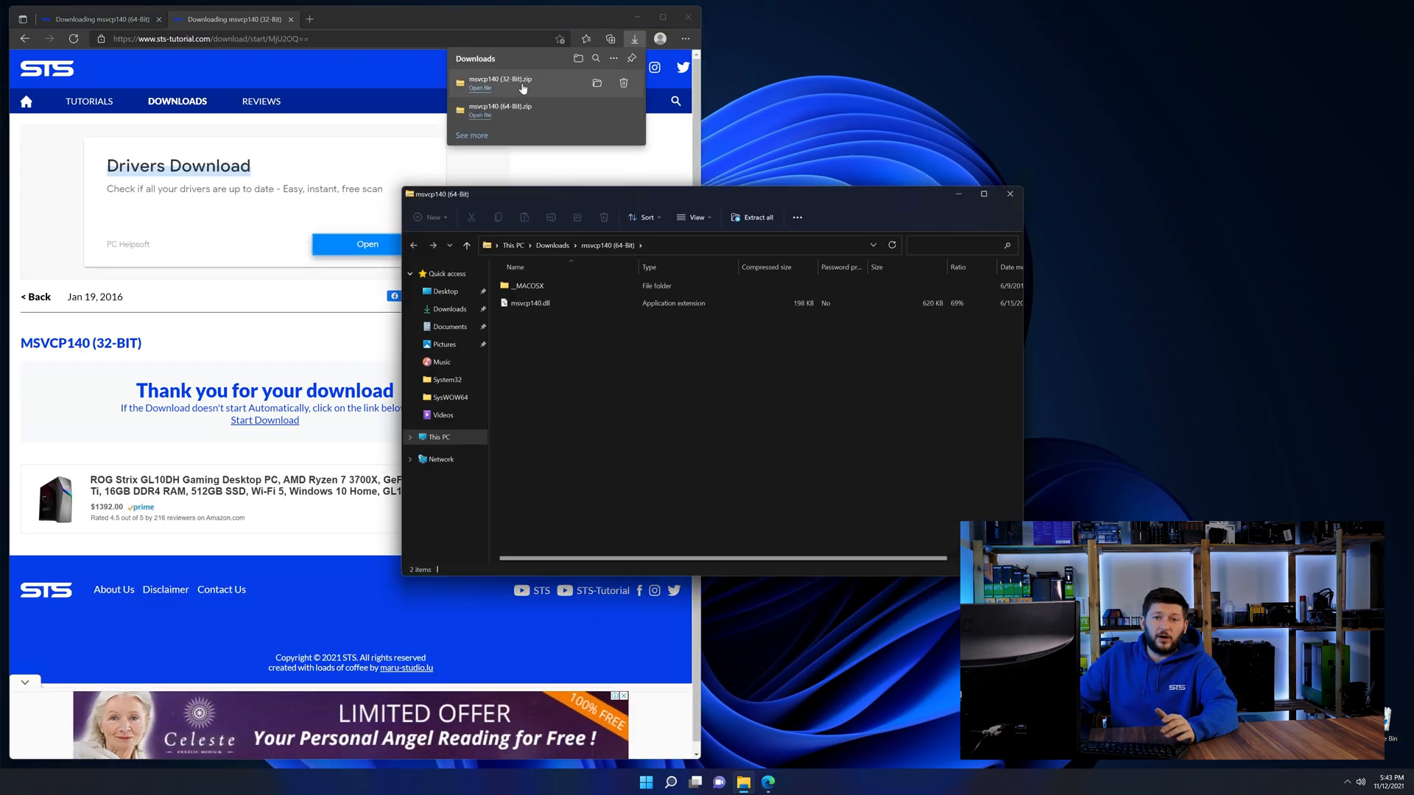
- View the 32-bit zip, then browse a new Explorer window to C:\Windows and select System32 as destination
left_click(481, 87)
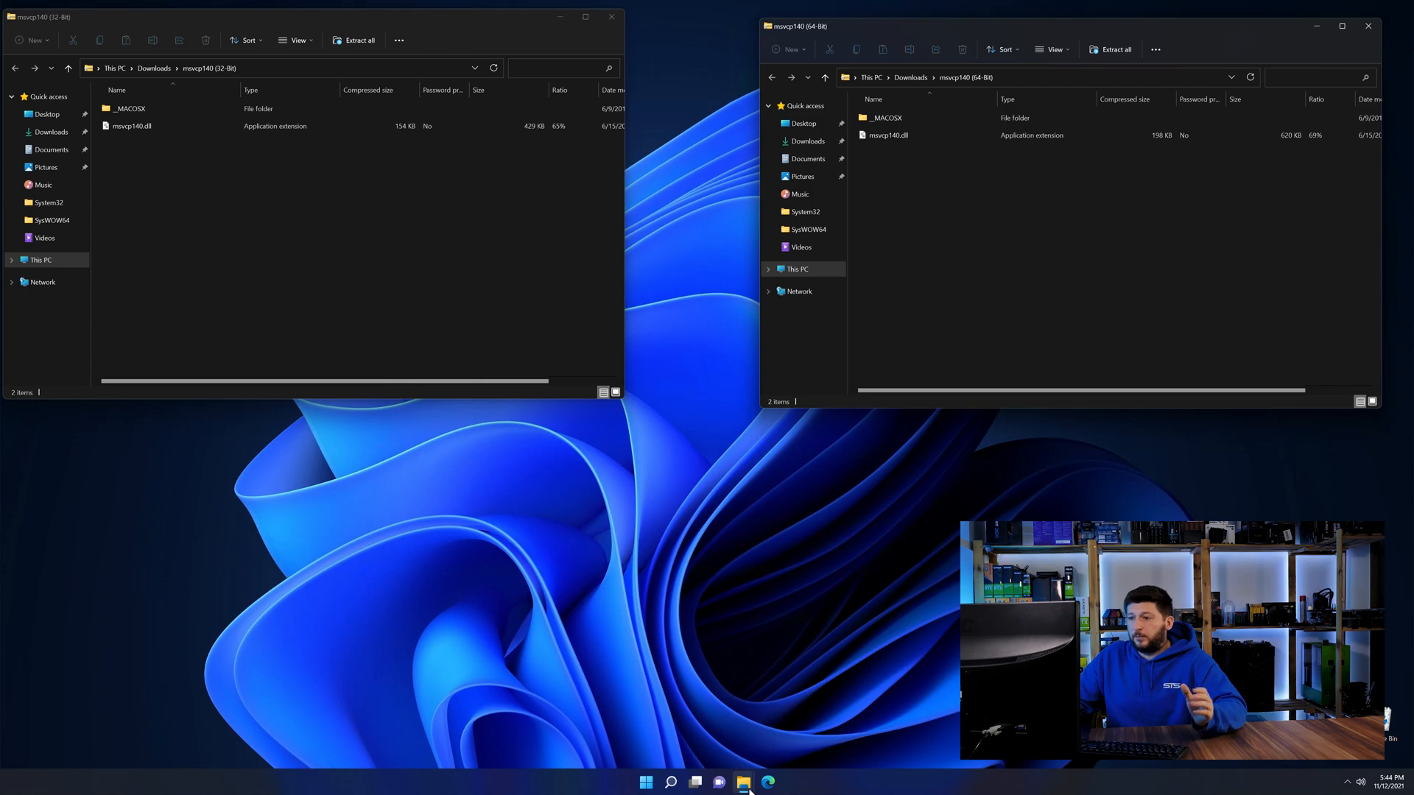
left_click(742, 782)
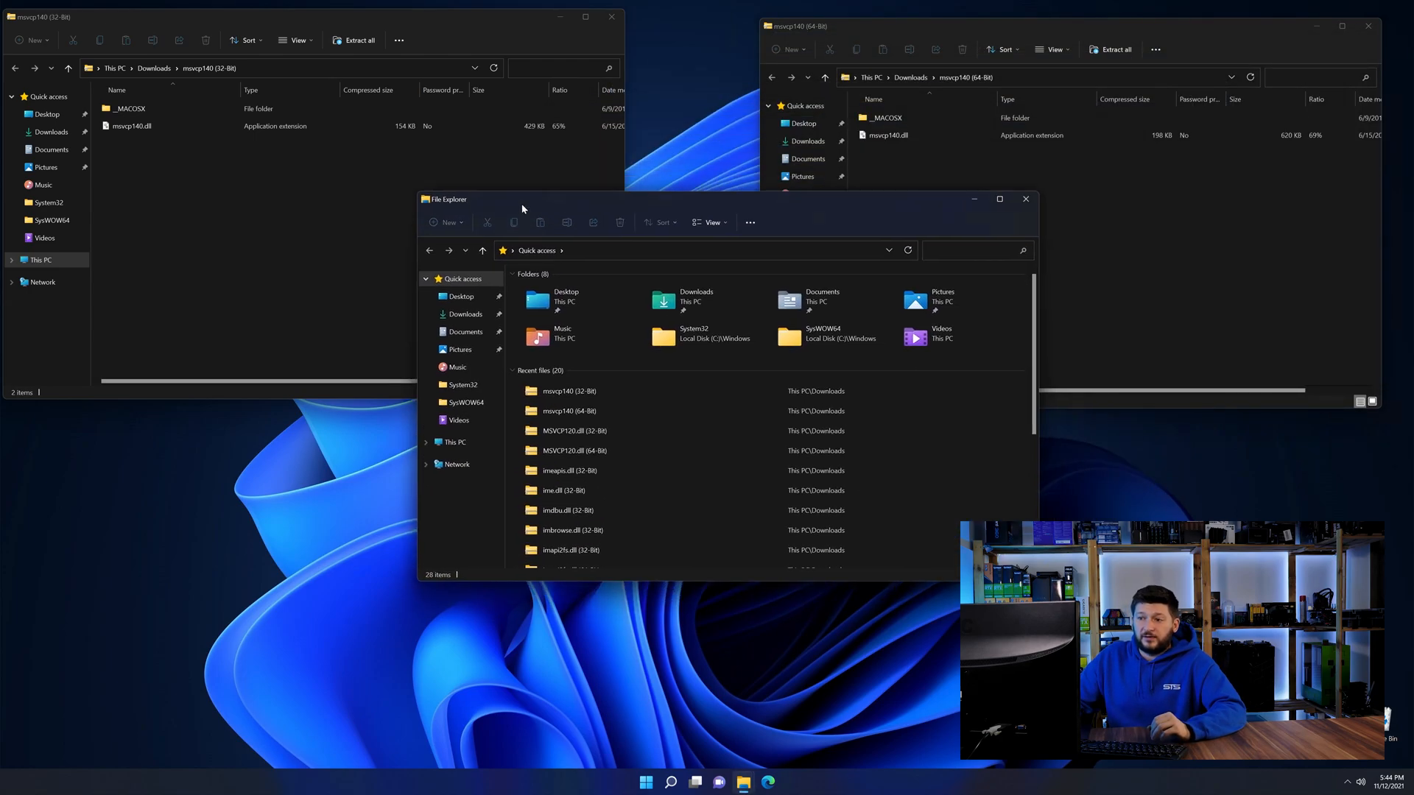
left_click(455, 442)
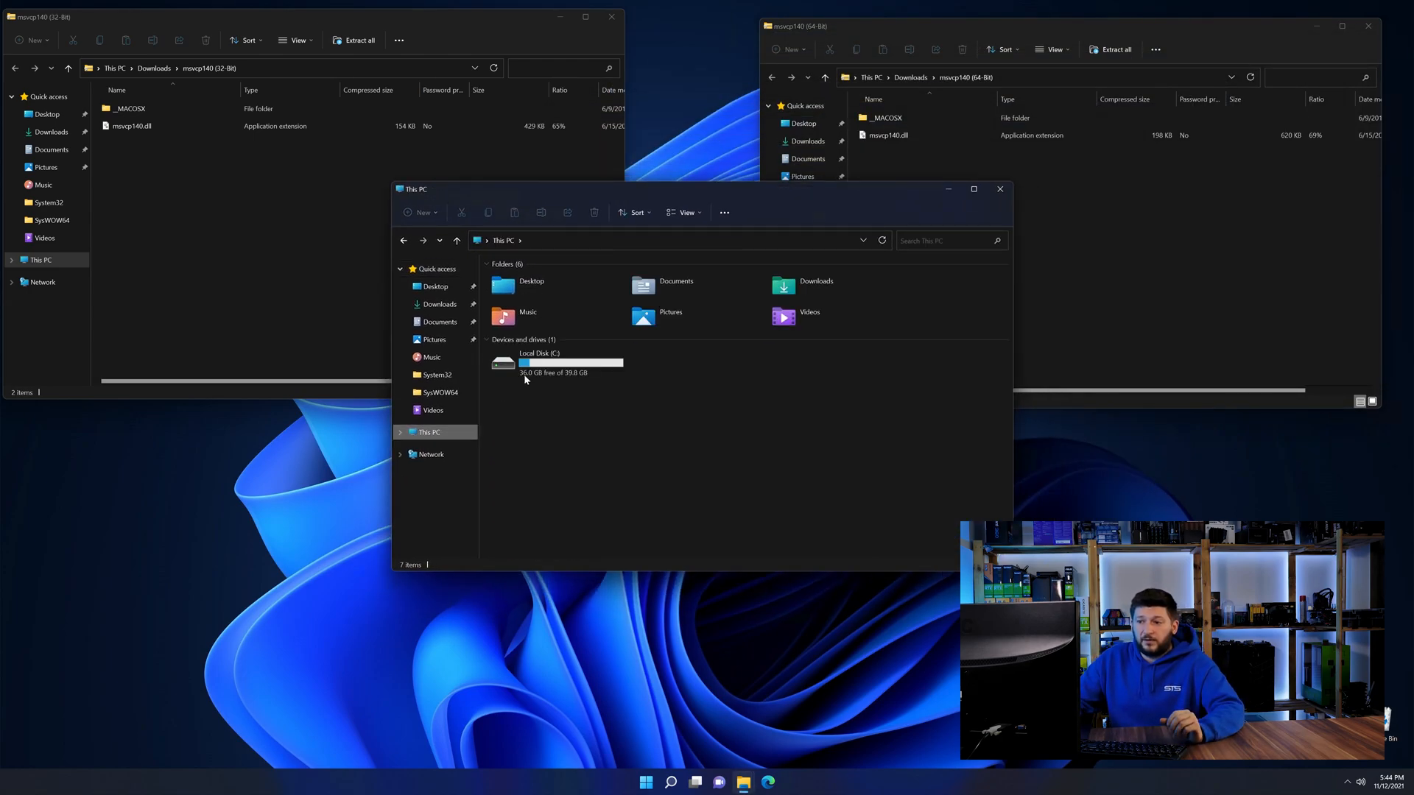
double_click(519, 364)
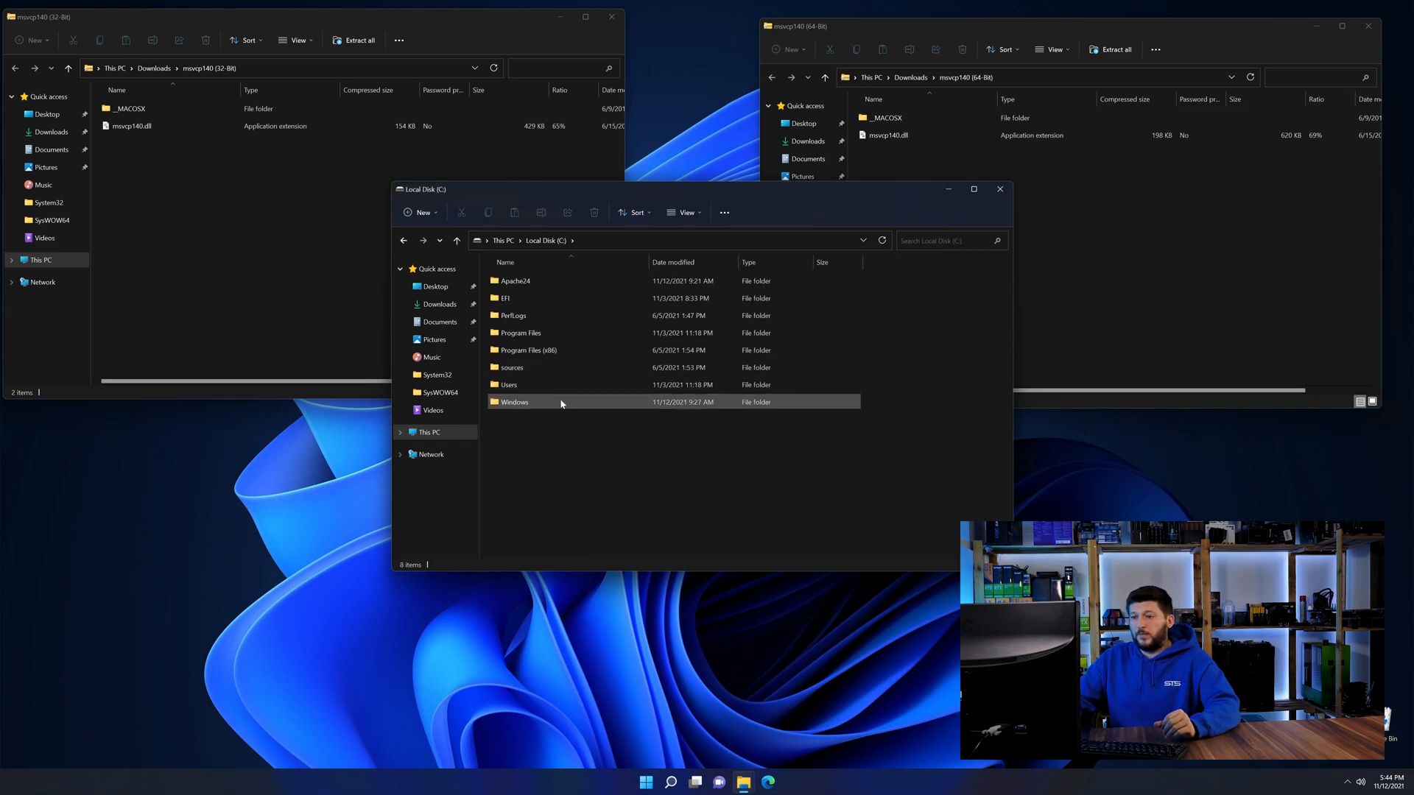
double_click(514, 401)
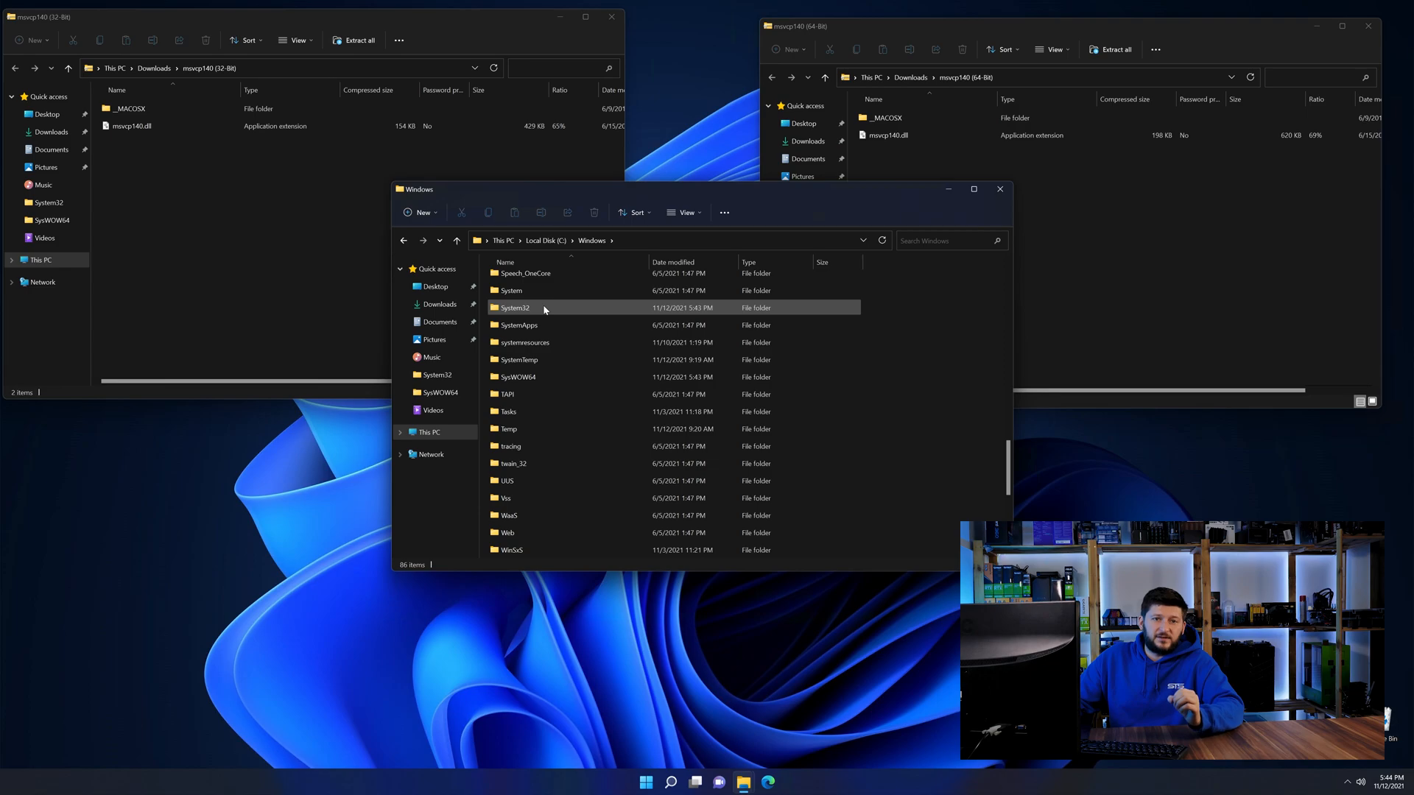
left_click(514, 307)
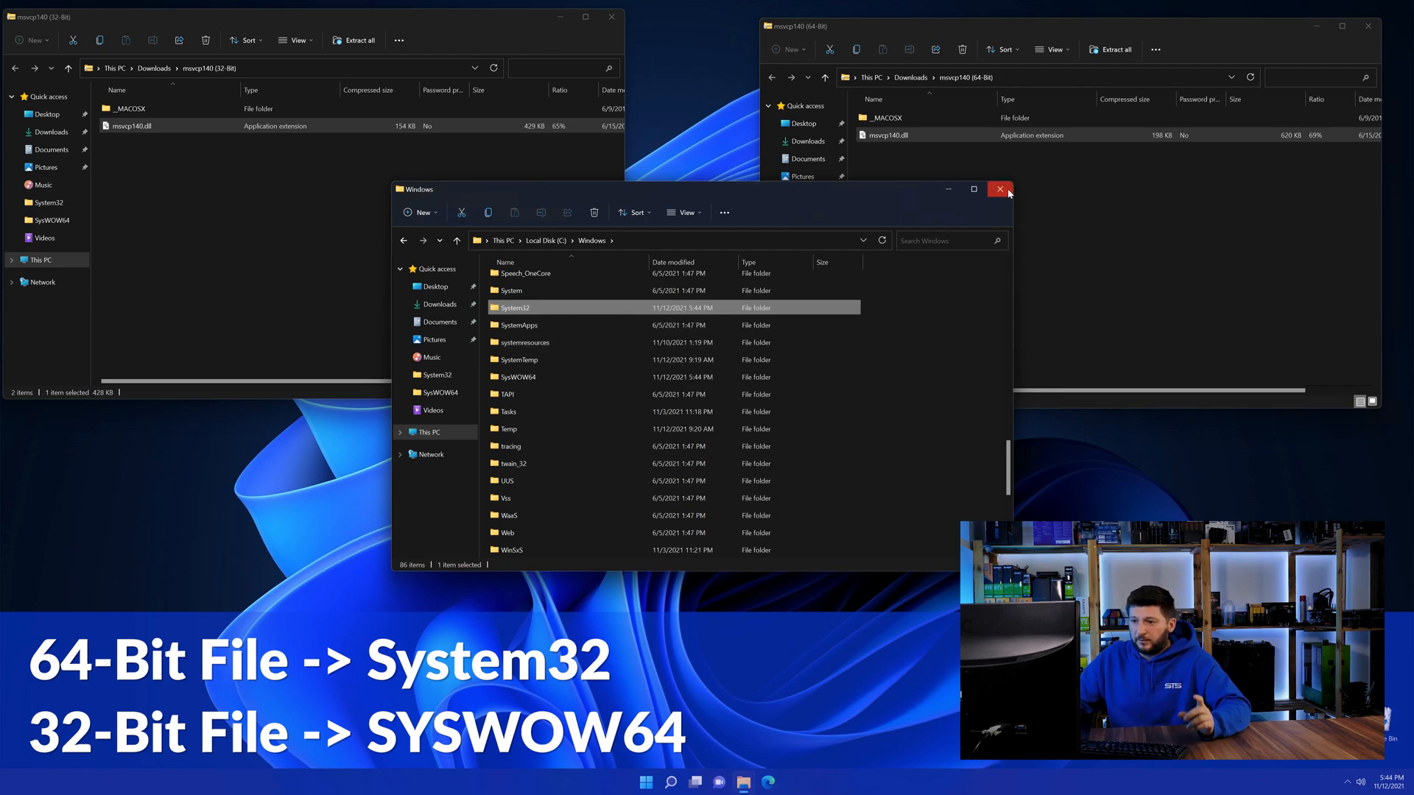
- Close the Windows folder window and the 32-bit zip window, leaving the desktop
left_click(998, 188)
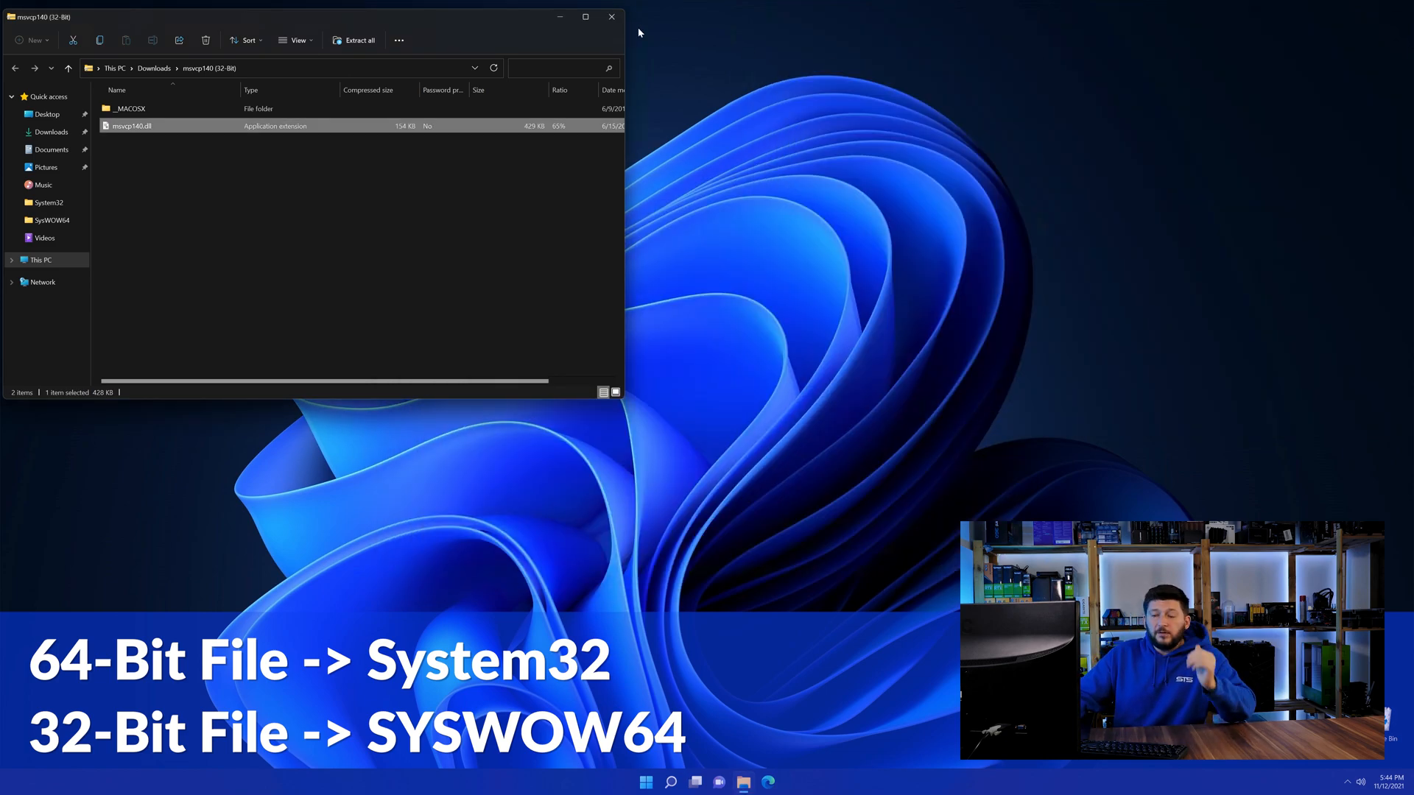
left_click(610, 16)
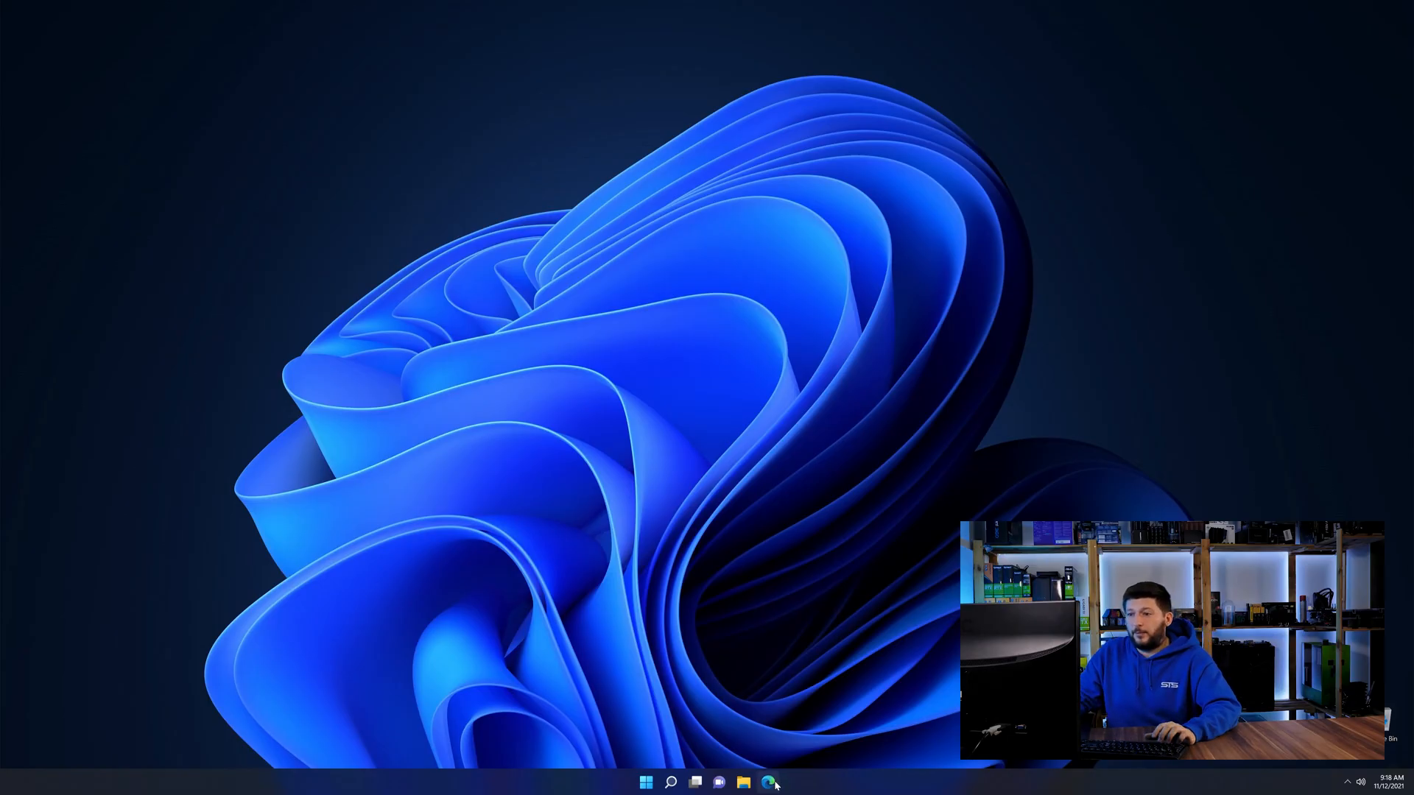
- Bring up Edge on the Visual C++ Redistributable 2019 page and scroll through its instructions
left_click(767, 781)
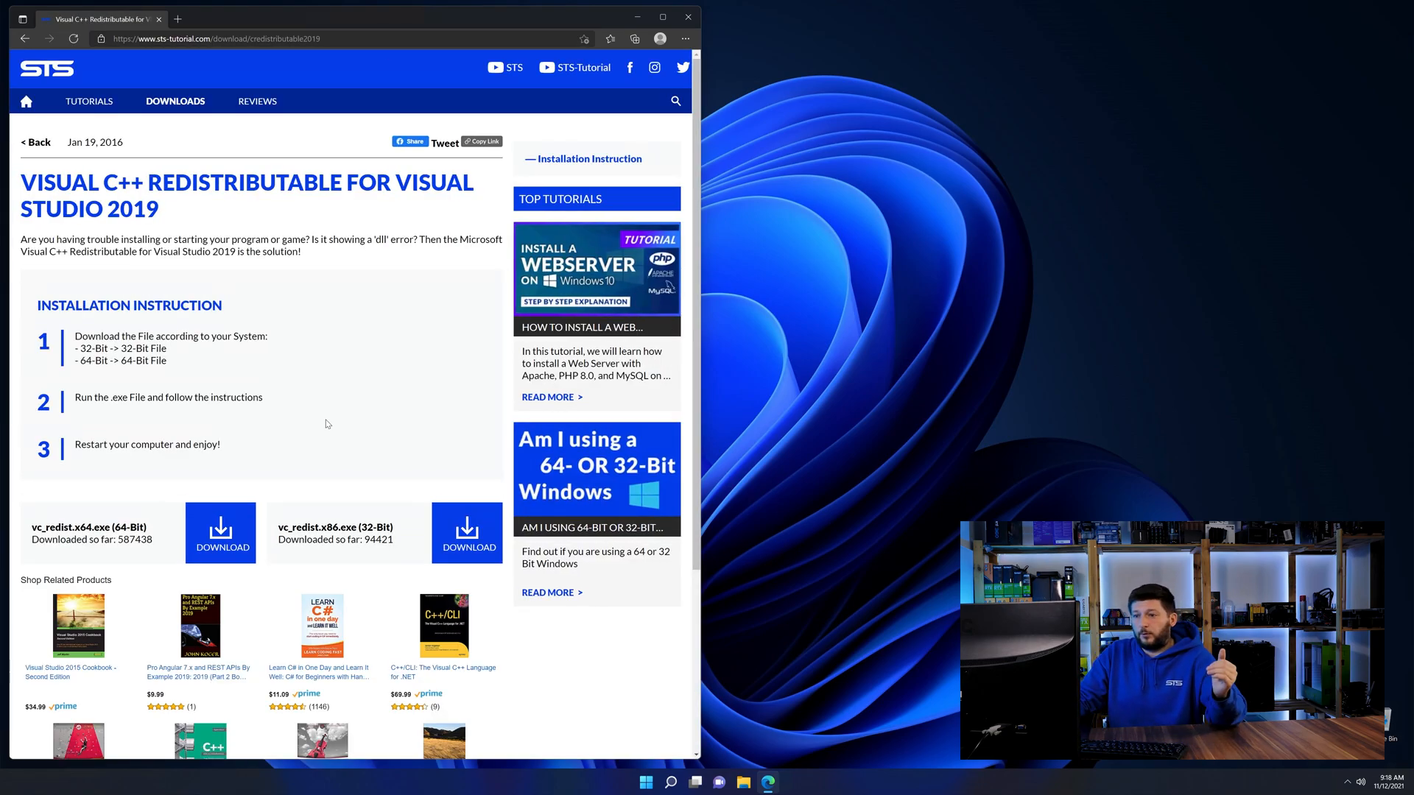
scroll("down", 3)
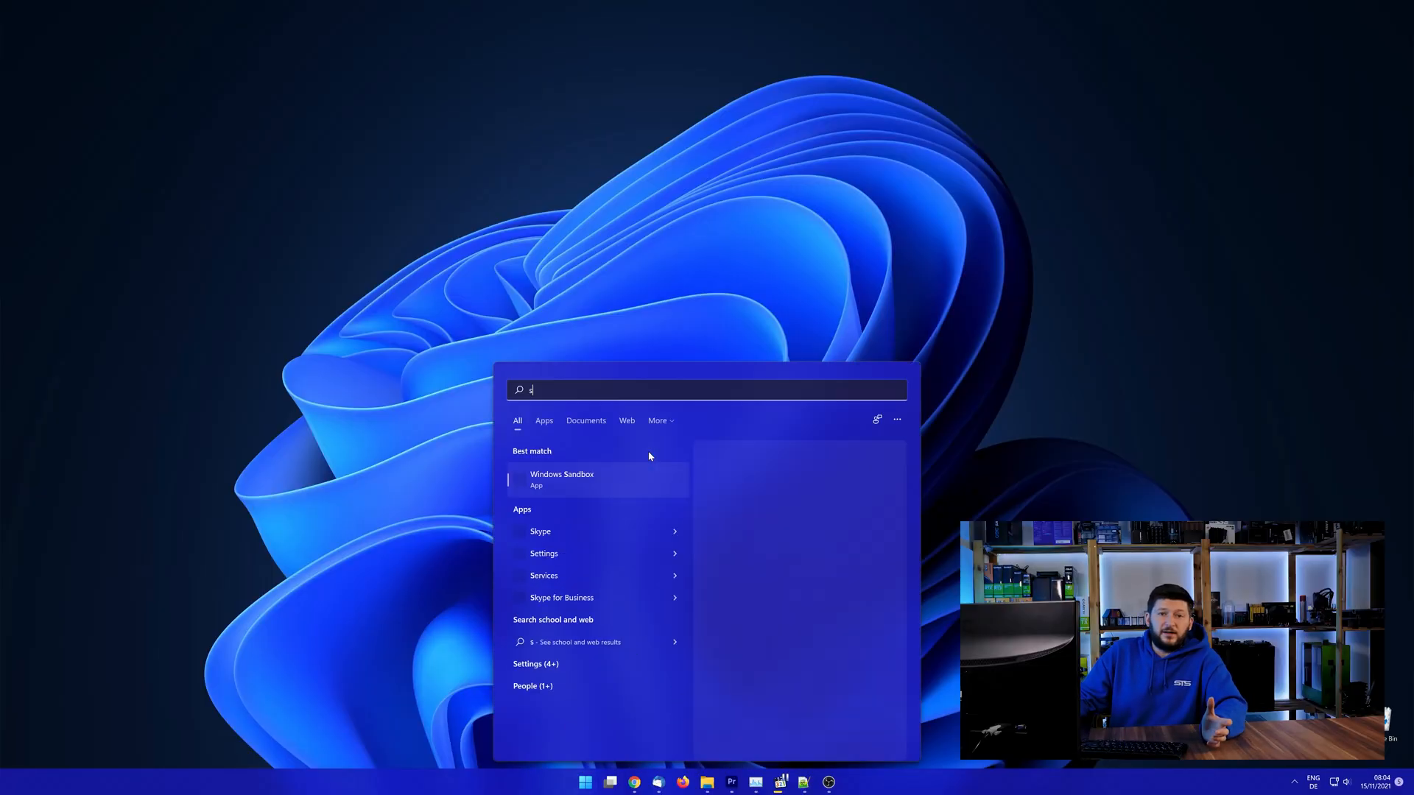
- Search Windows for 'system' to look up the computer's system type
type("ystem")
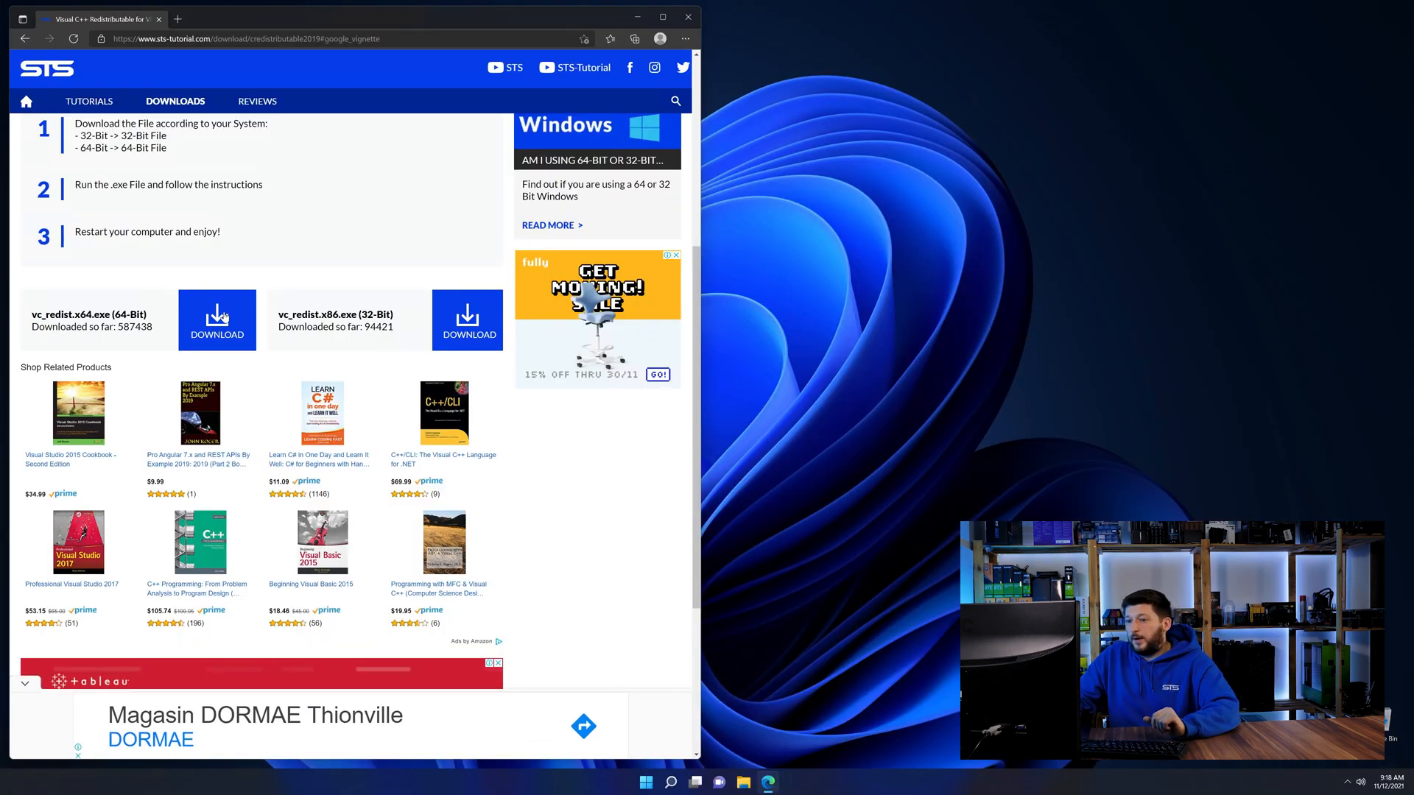
- Download vc_redist.x64.exe and start the Visual C++ 2015-2019 Redistributable installation
left_click(216, 319)
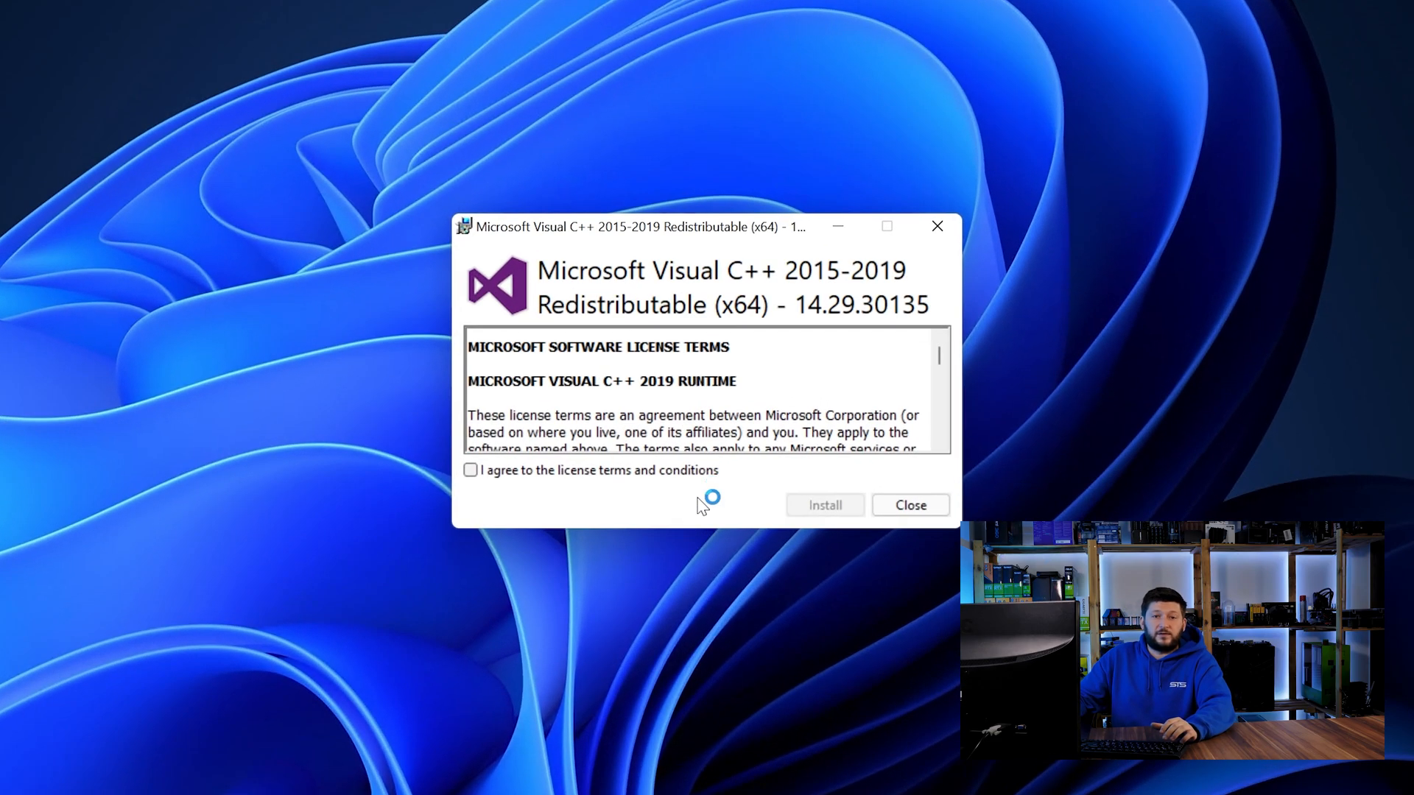
left_click(823, 506)
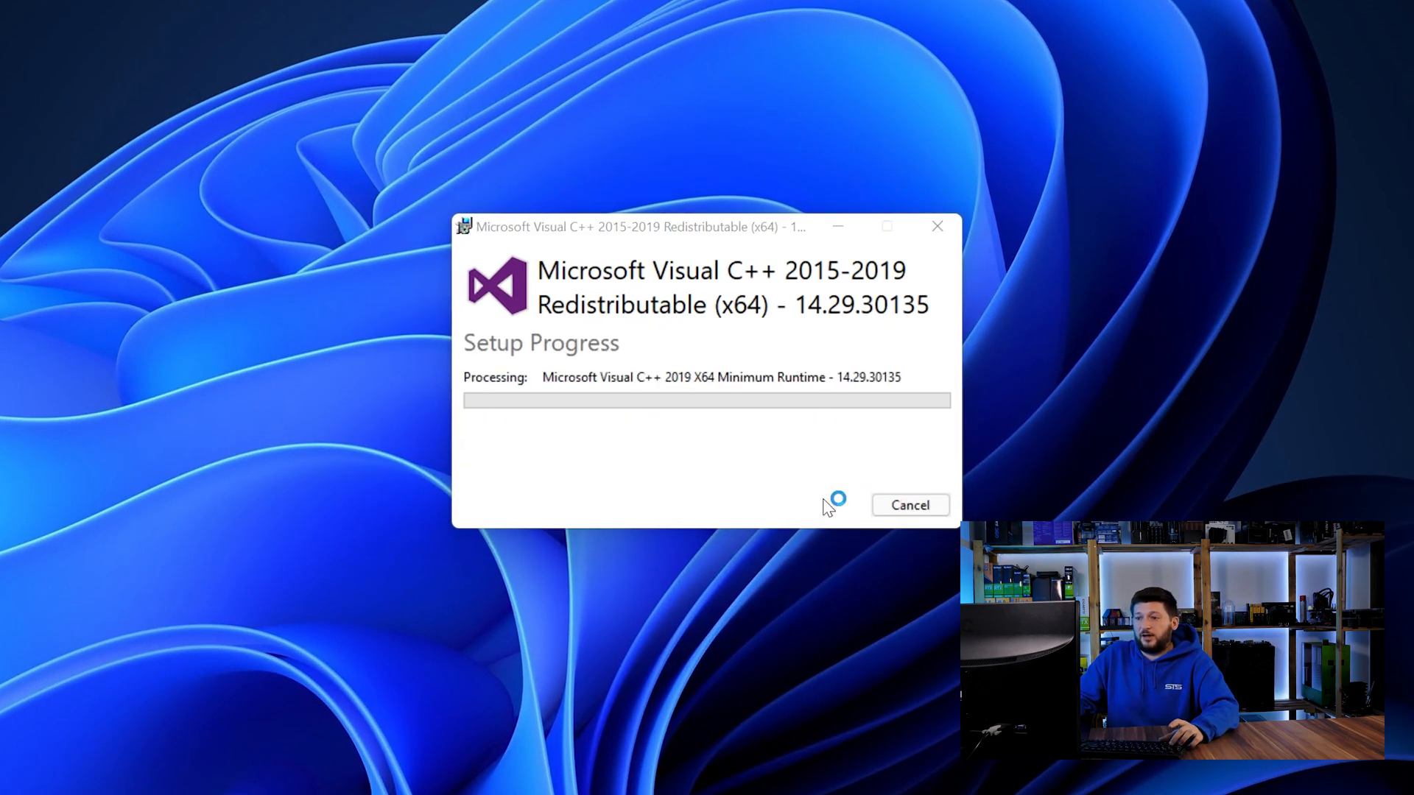